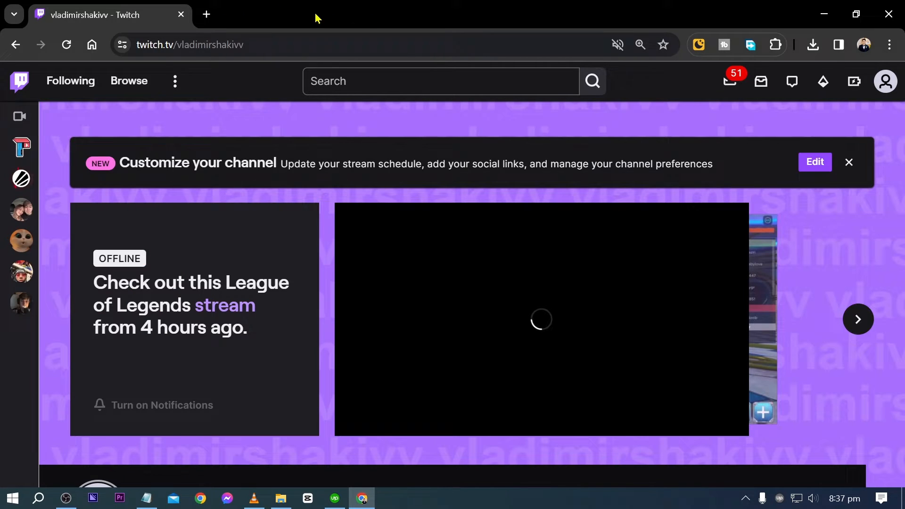
Step: Go to Video Producer from the account menu under the profile avatar
click(883, 81)
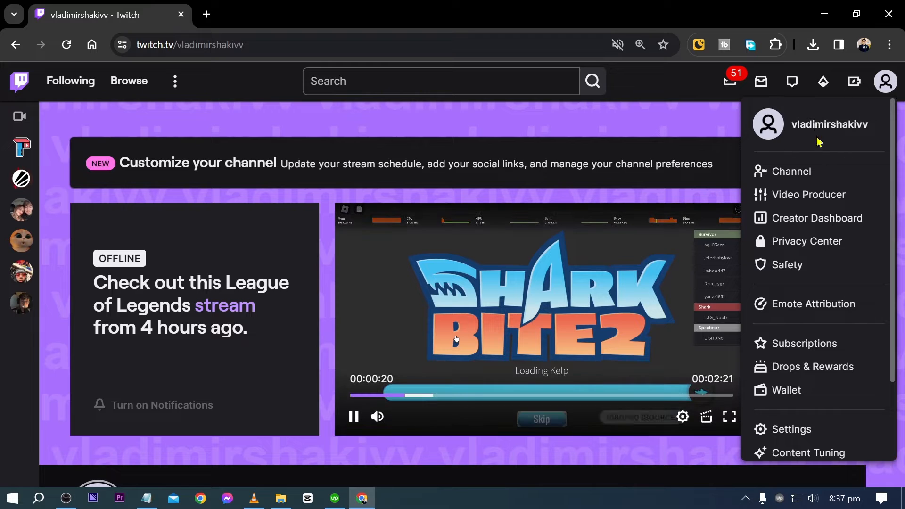
mouse_move(807, 194)
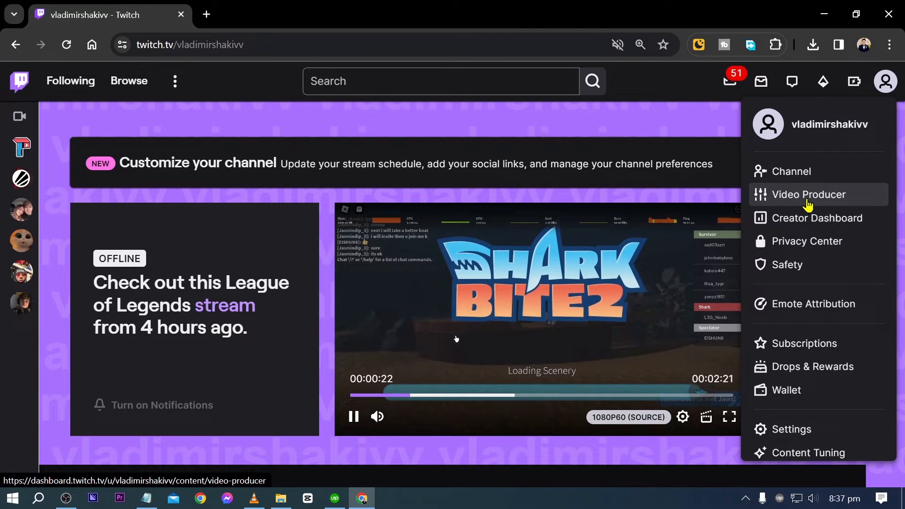
click(809, 194)
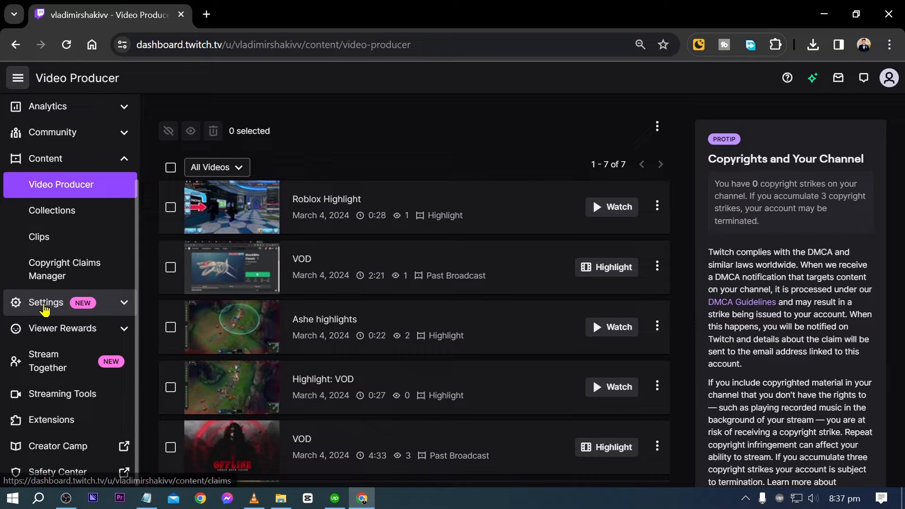
Step: View the Stream page's VOD Settings, flipping Always Publish VODs on then back off
click(46, 301)
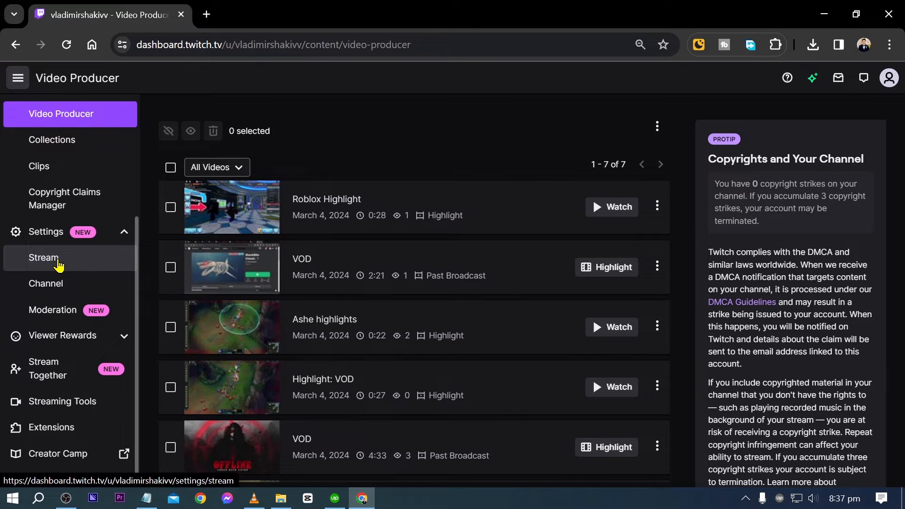
click(43, 257)
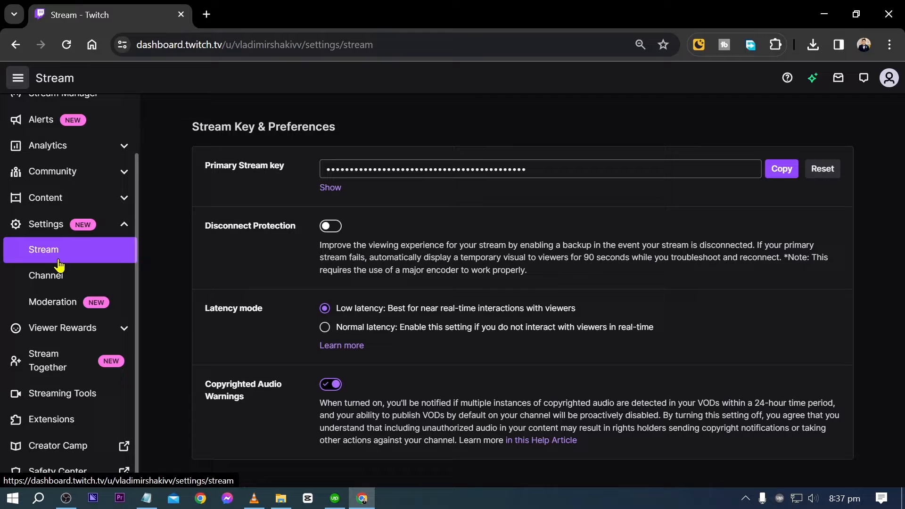
scroll(down, 3)
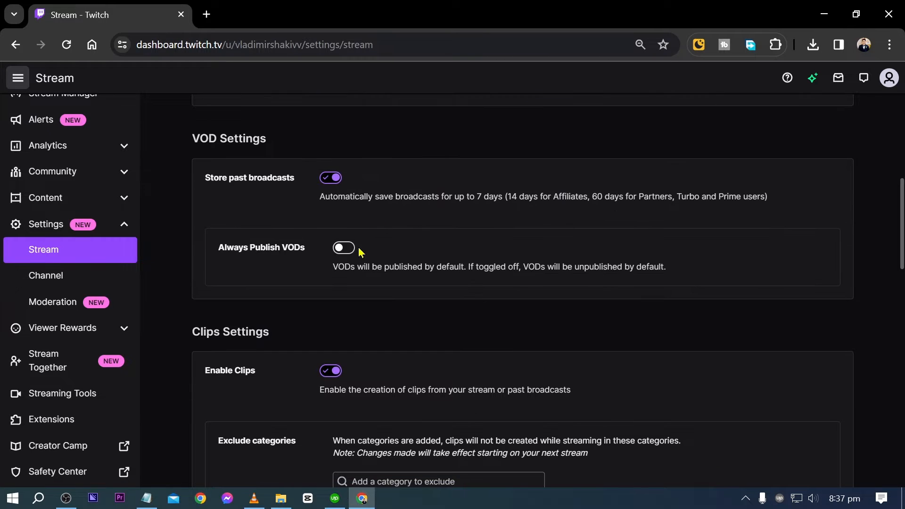
mouse_move(269, 252)
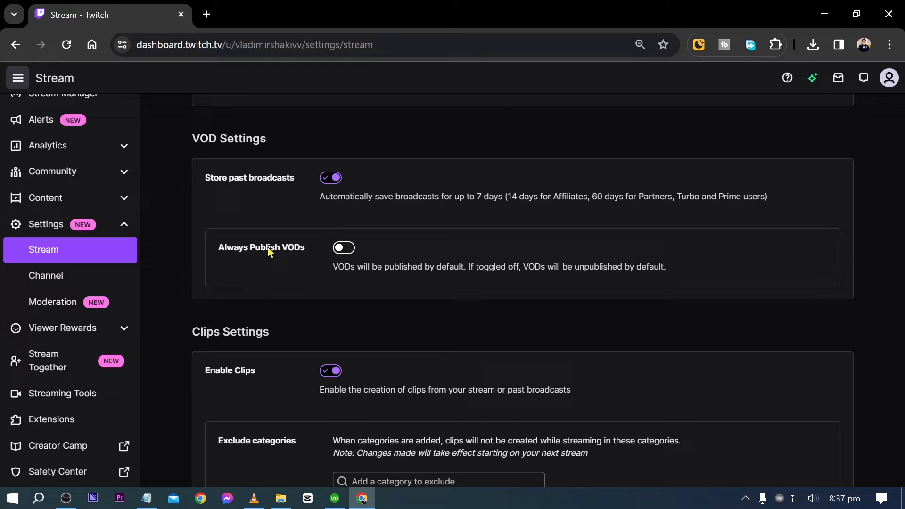
mouse_move(274, 255)
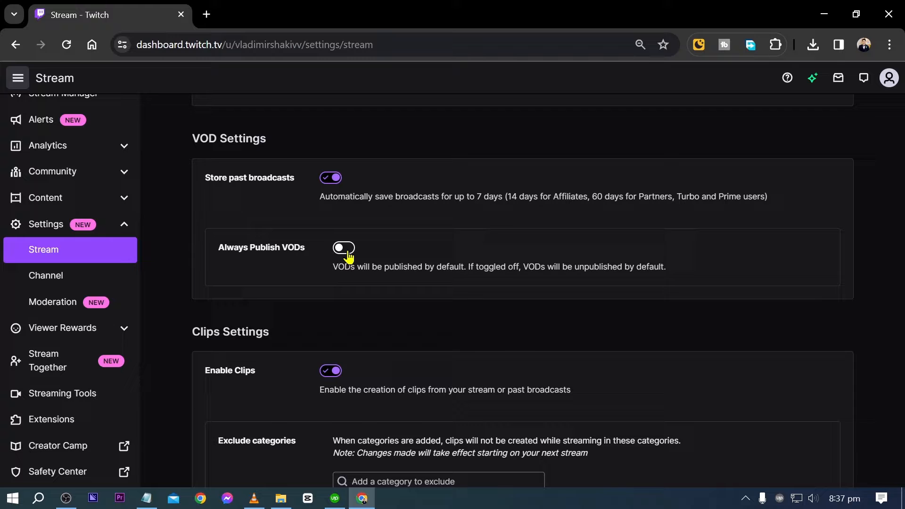
click(343, 248)
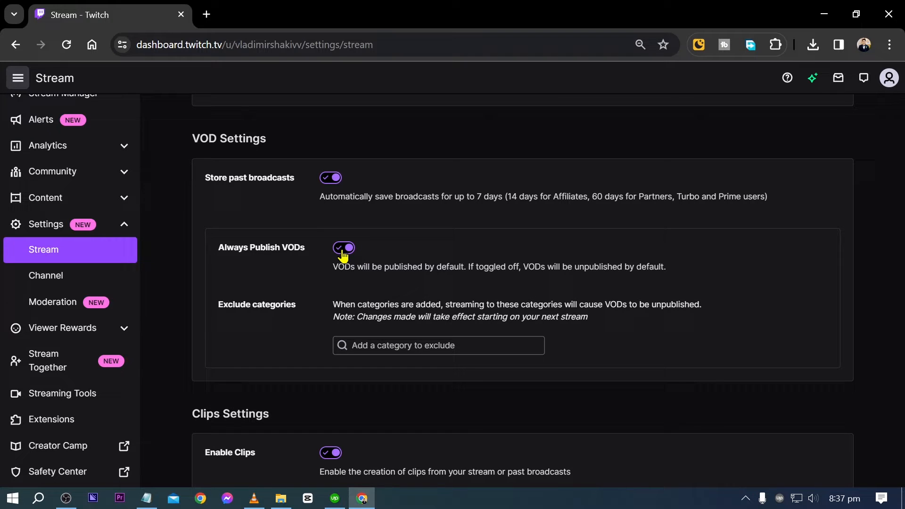
click(342, 248)
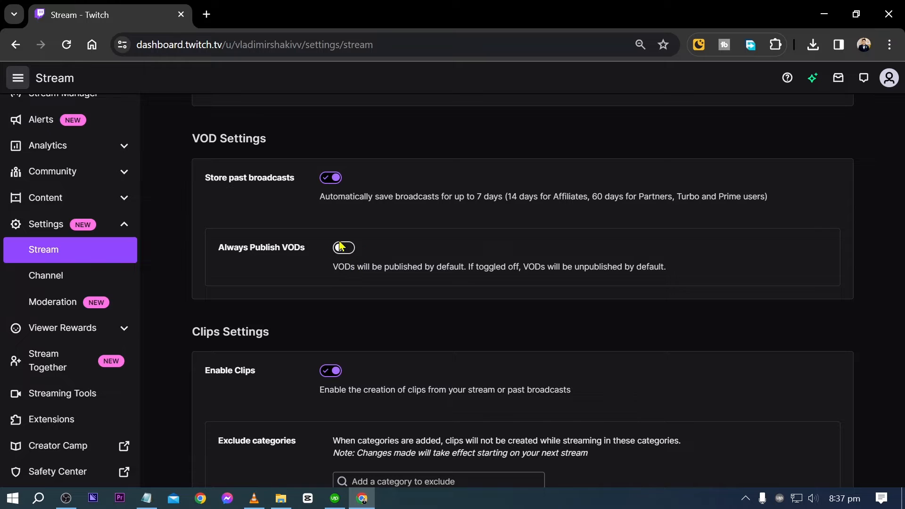
click(343, 247)
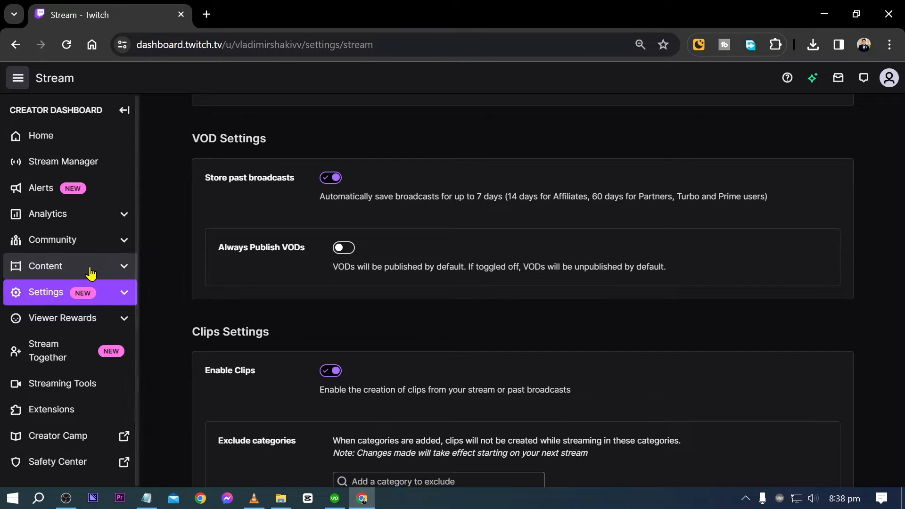
Step: From Content > Video Producer, open the 10:37 League of Legends VOD's edit page
click(45, 266)
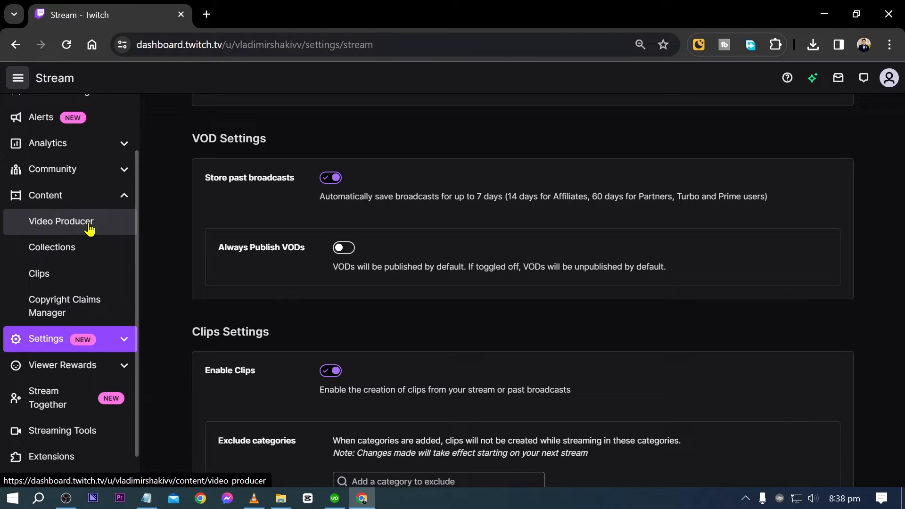
click(61, 221)
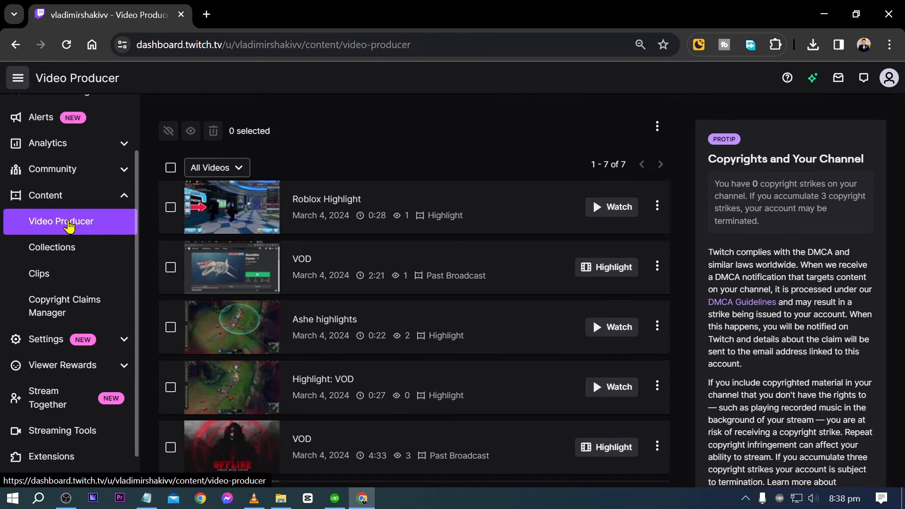
mouse_move(338, 204)
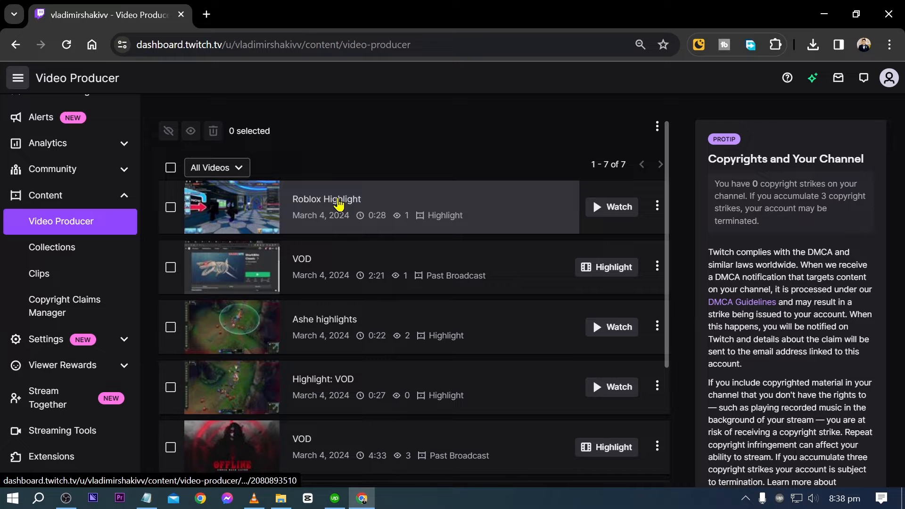
scroll(down, 3)
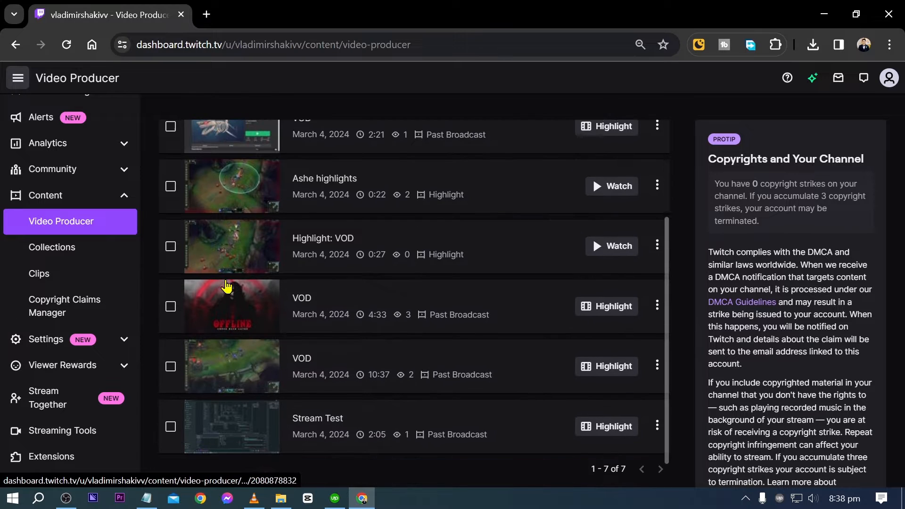
scroll(up, 3)
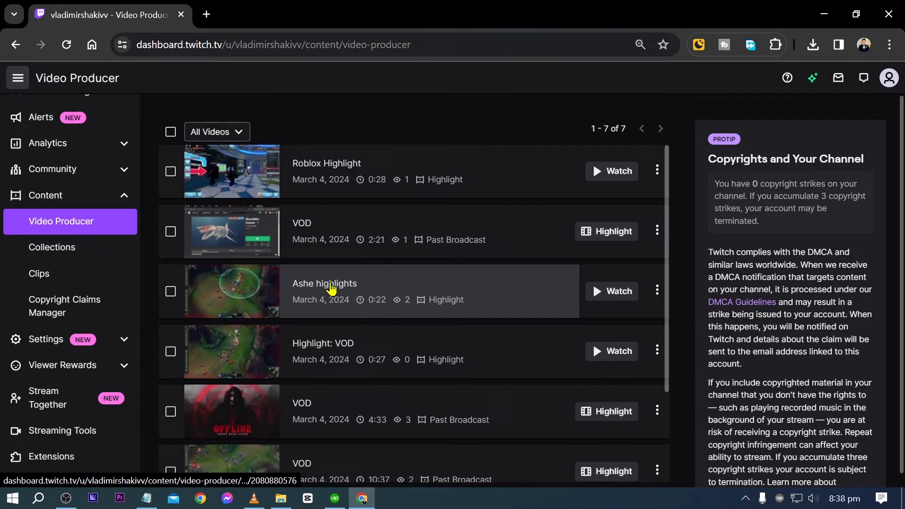
scroll(down, 3)
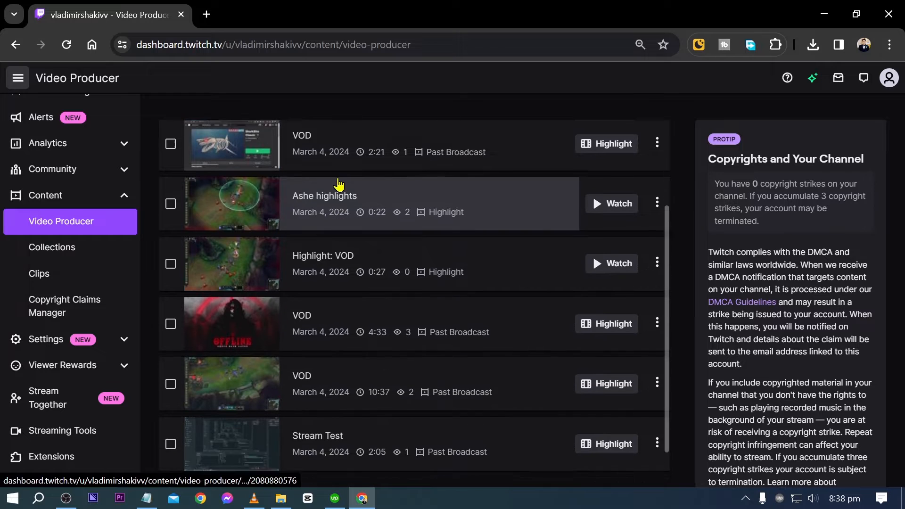
scroll(down, 3)
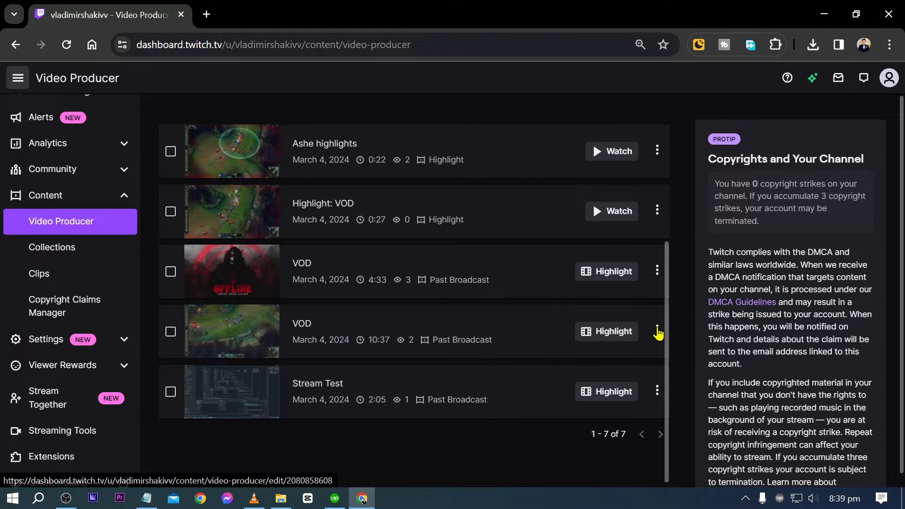
click(232, 331)
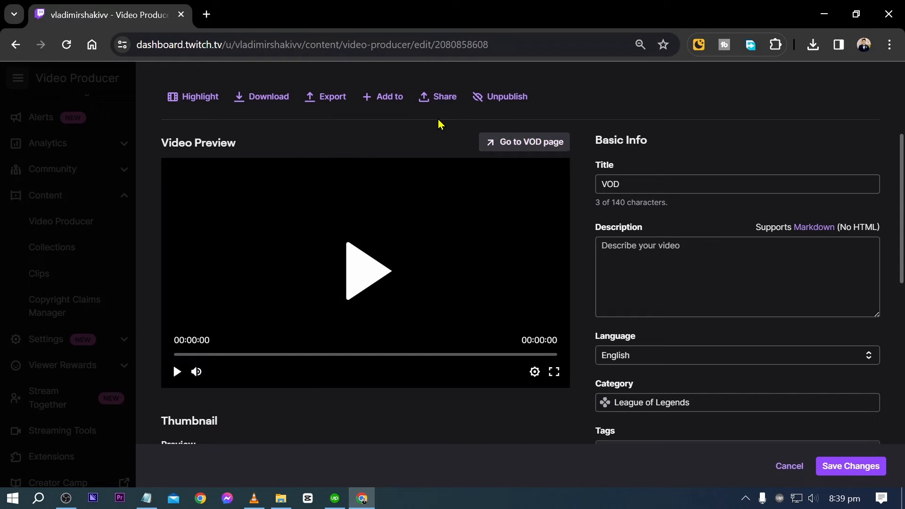
click(366, 271)
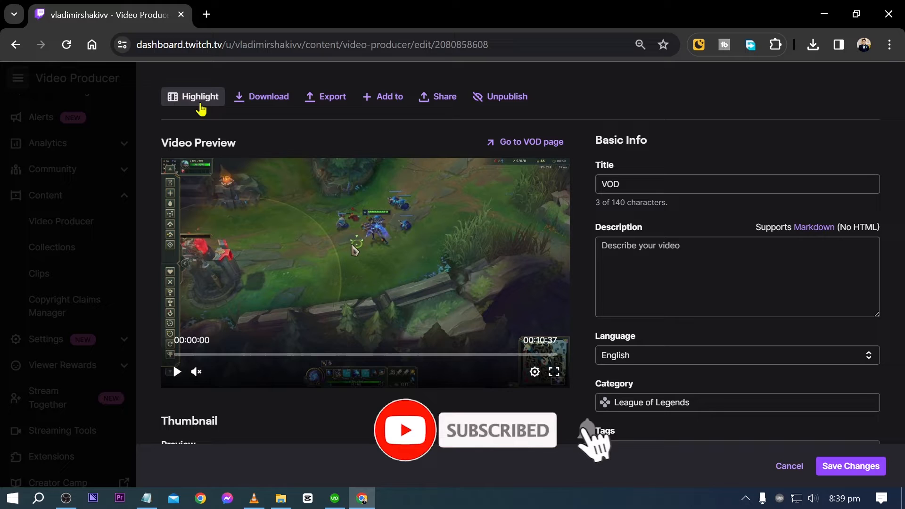
Step: Launch the Highlighter for the VOD and bring its timeline into view
click(192, 97)
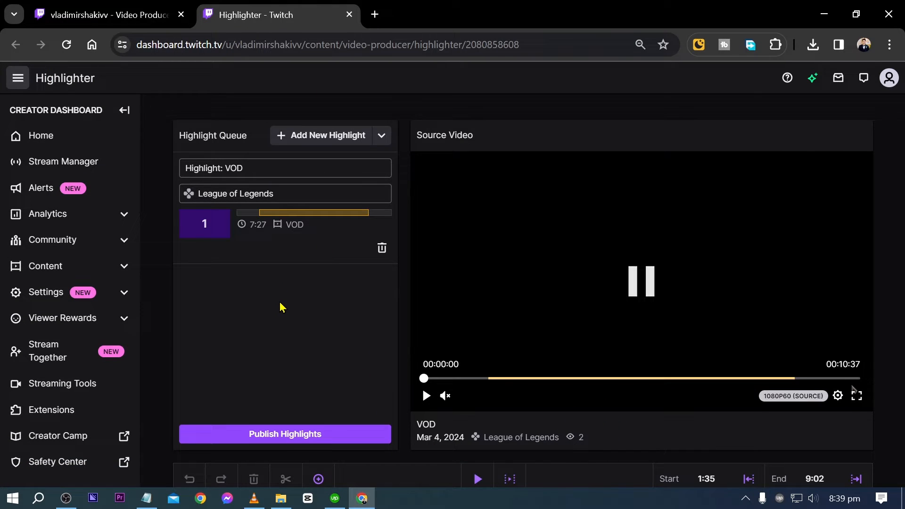
scroll(down, 3)
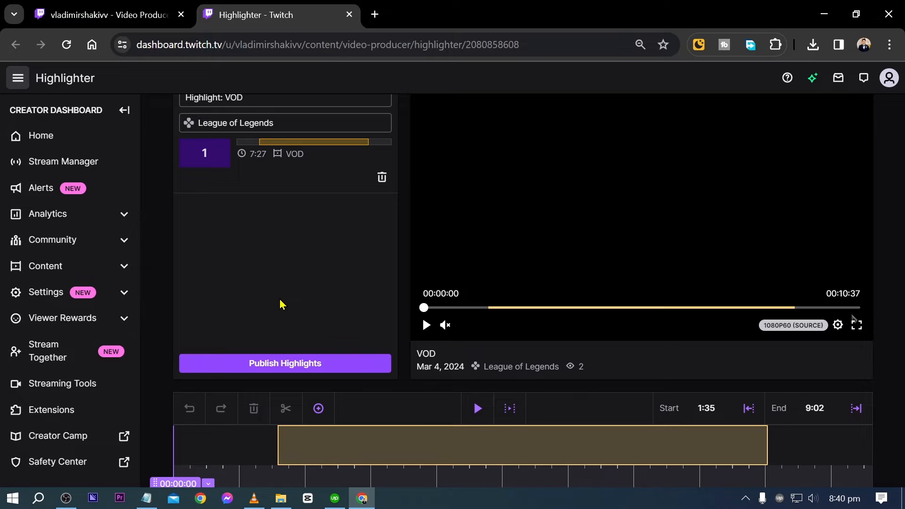
scroll(down, 3)
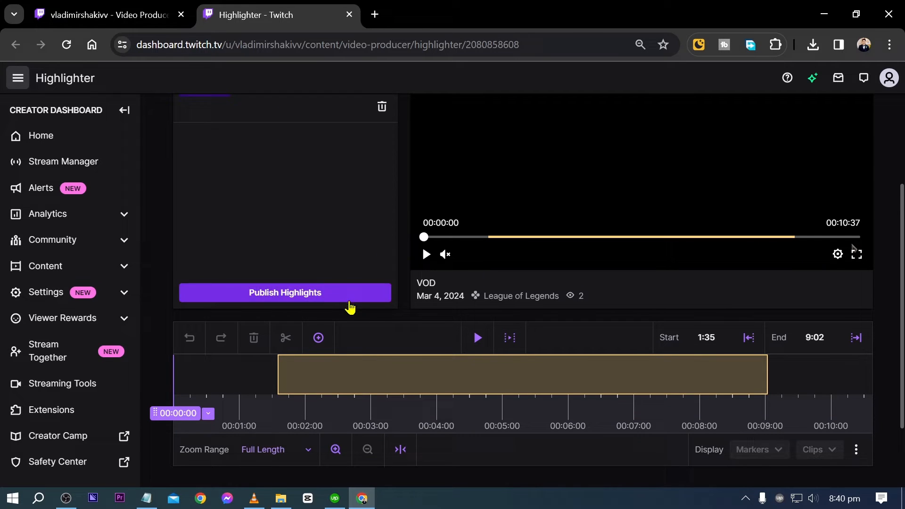
mouse_move(317, 337)
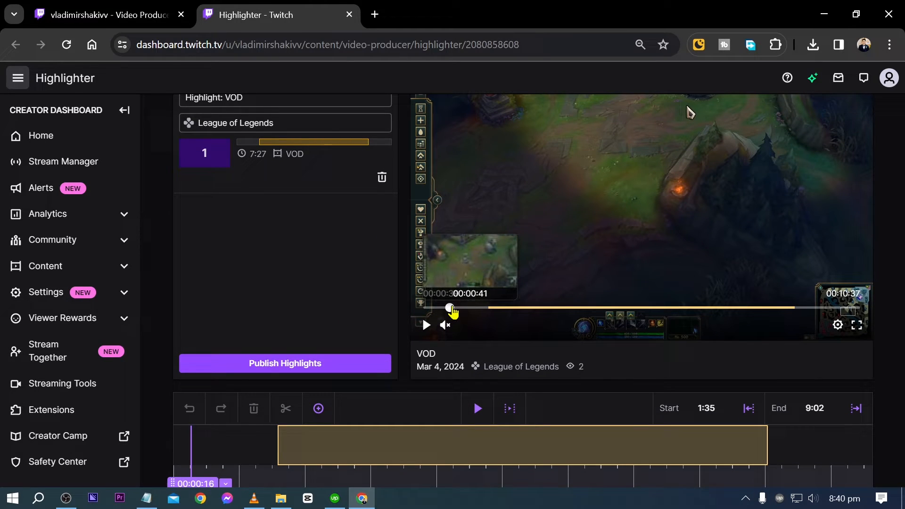
Step: Play the source video to 10:12 and end the highlight segment at the playhead
scroll(up, 3)
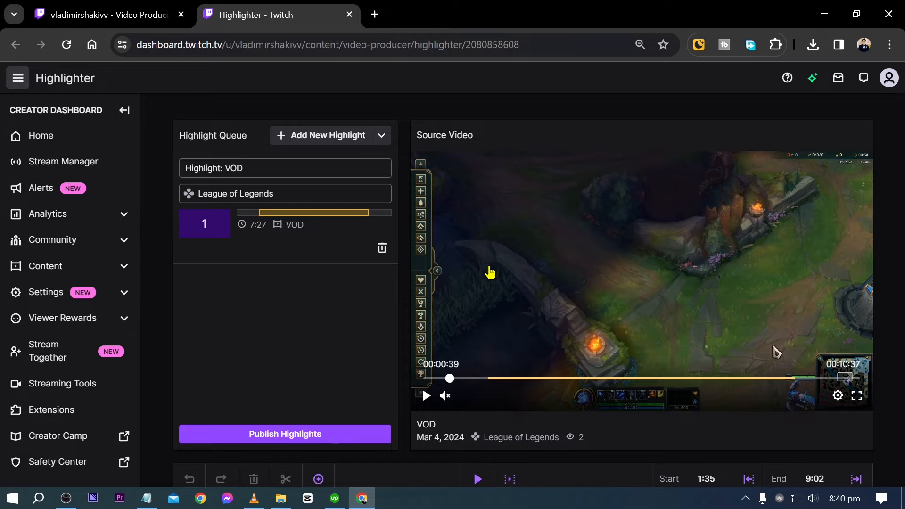
mouse_move(744, 380)
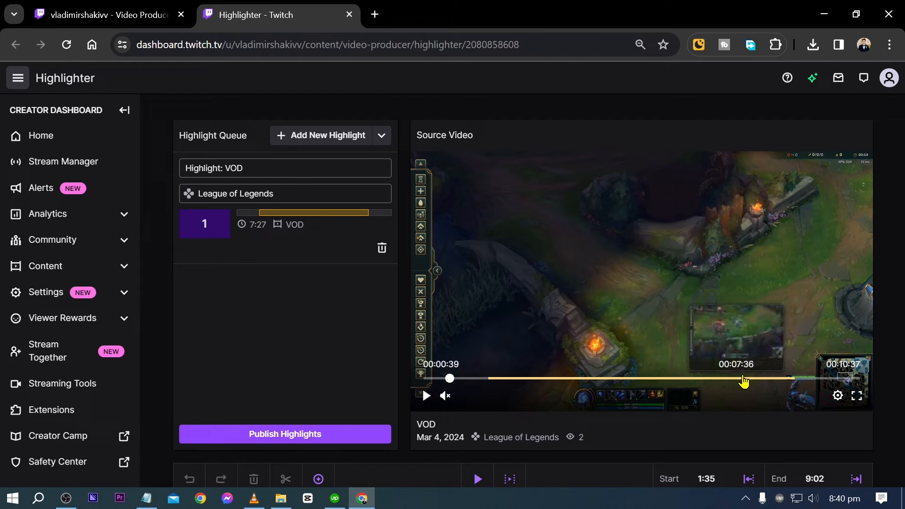
click(424, 396)
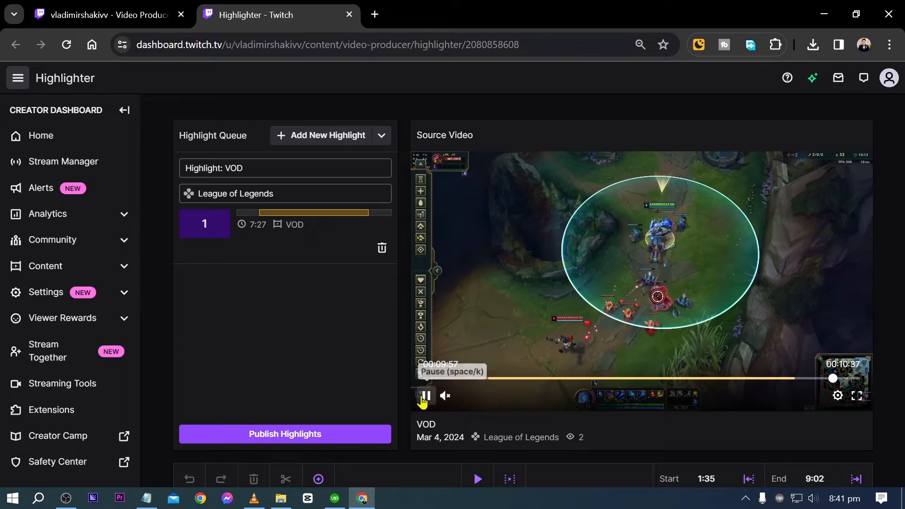
click(424, 396)
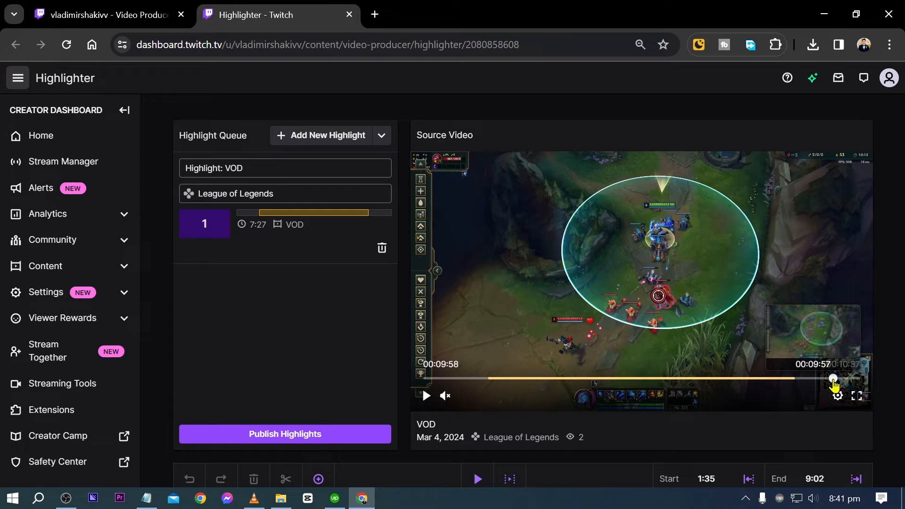
scroll(down, 3)
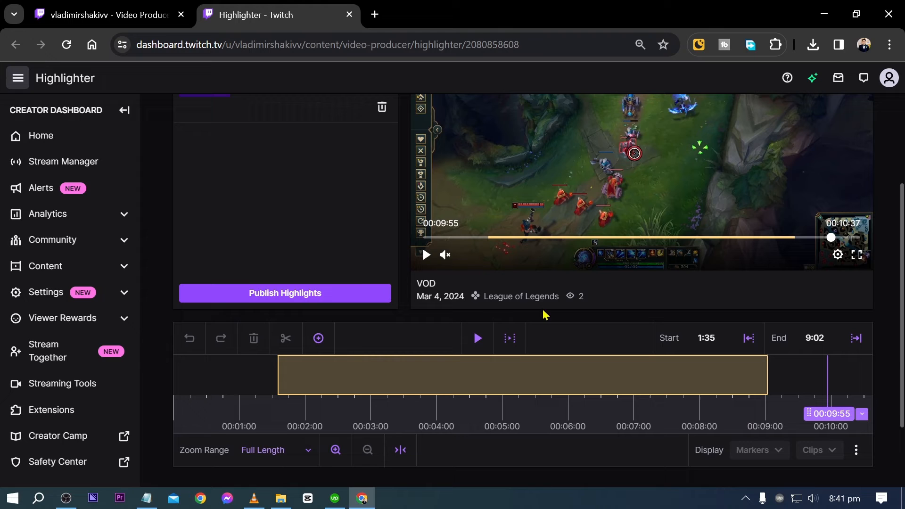
mouse_move(749, 337)
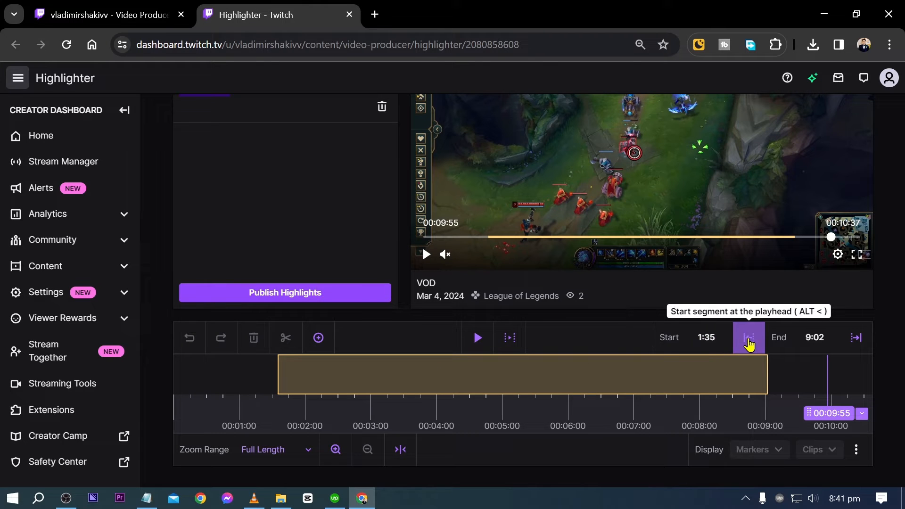
click(748, 337)
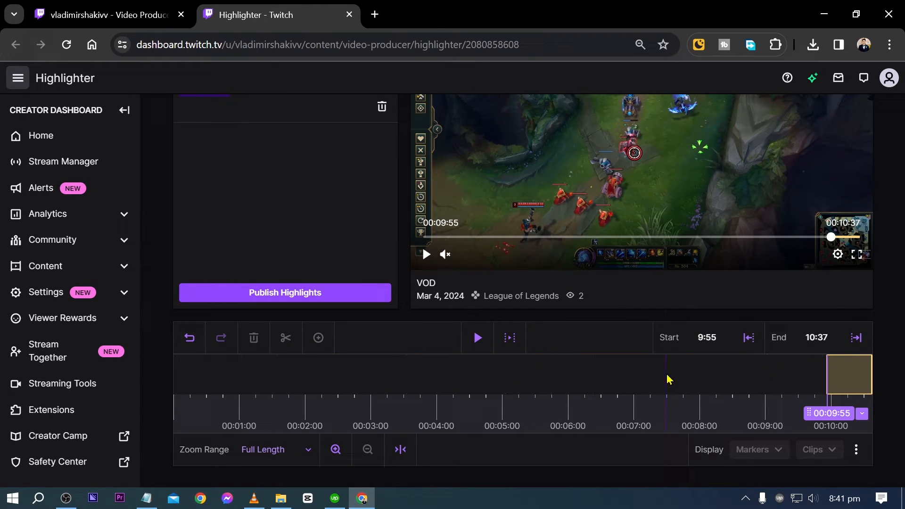
scroll(up, 3)
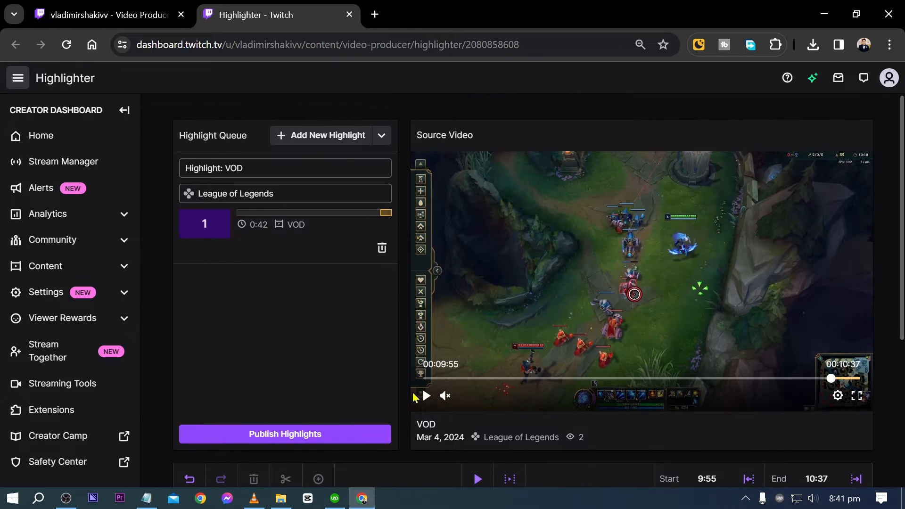
click(425, 395)
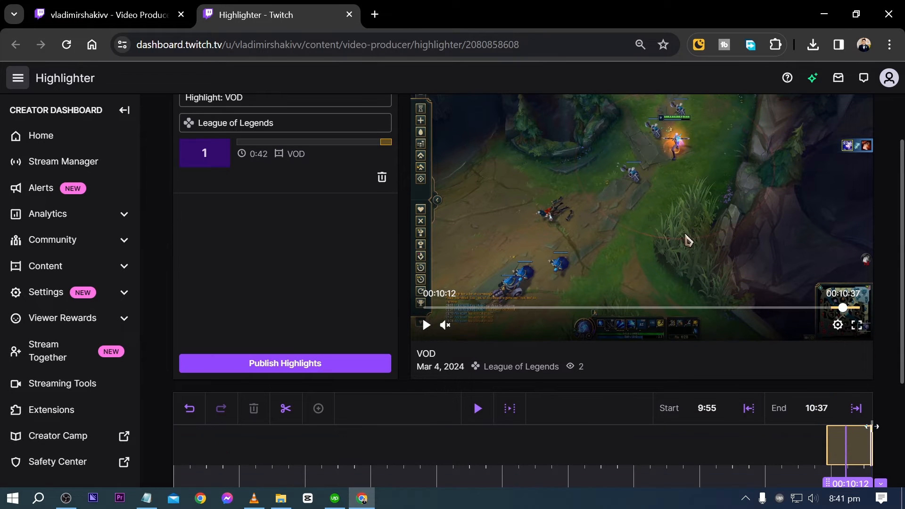
click(855, 408)
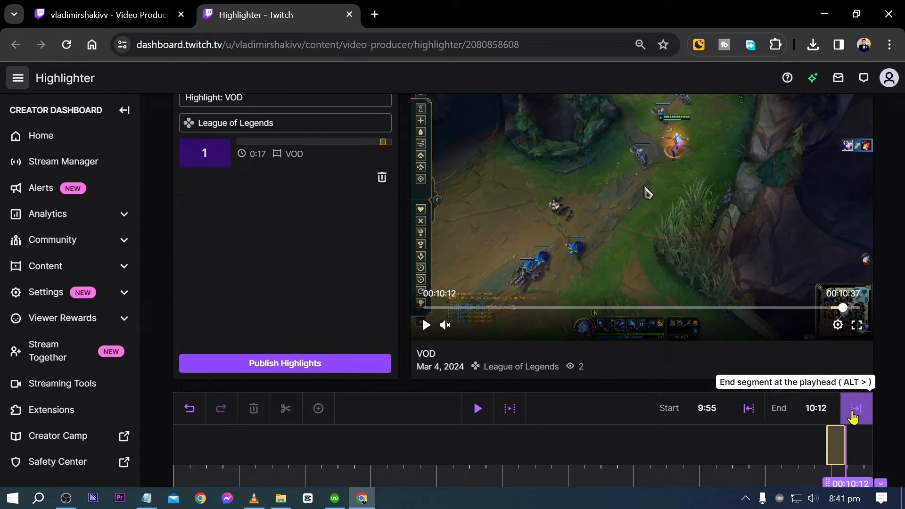
scroll(down, 3)
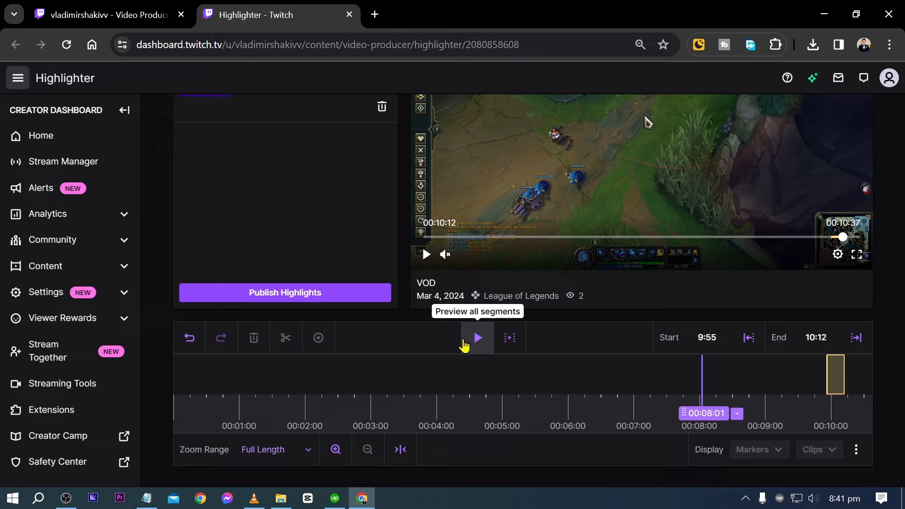
mouse_move(447, 377)
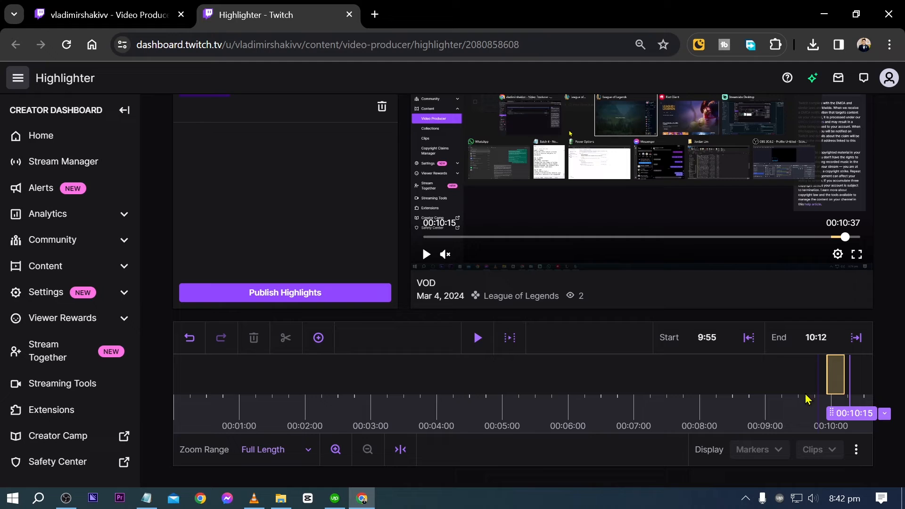
scroll(up, 3)
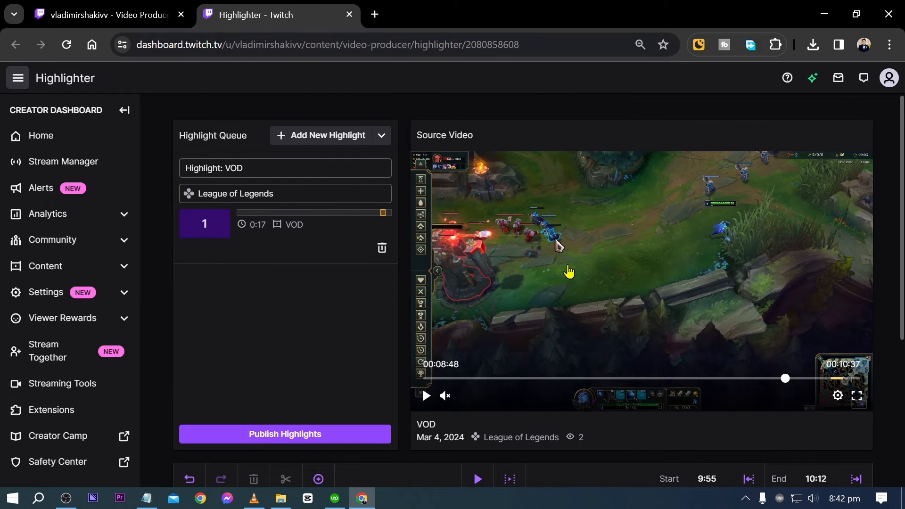
scroll(down, 3)
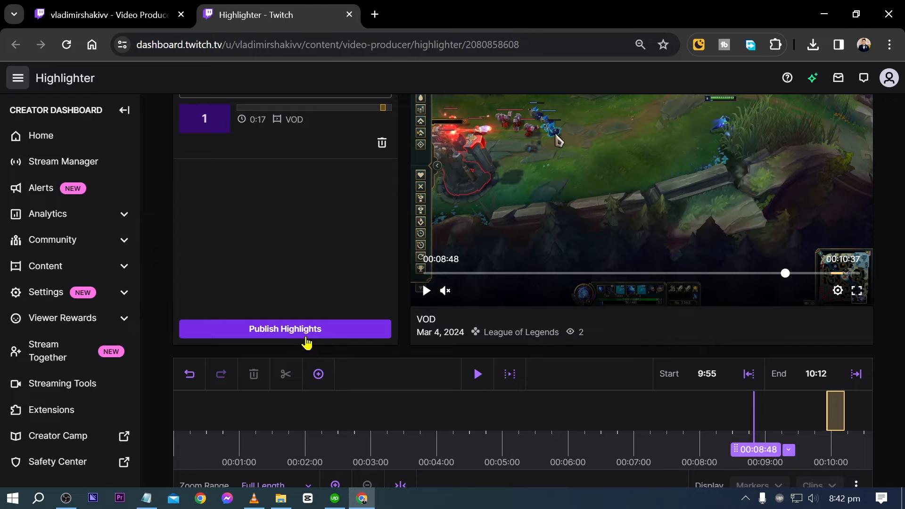
Step: Publish the queued highlight and retitle it 'League of Legends Highlight'
click(283, 328)
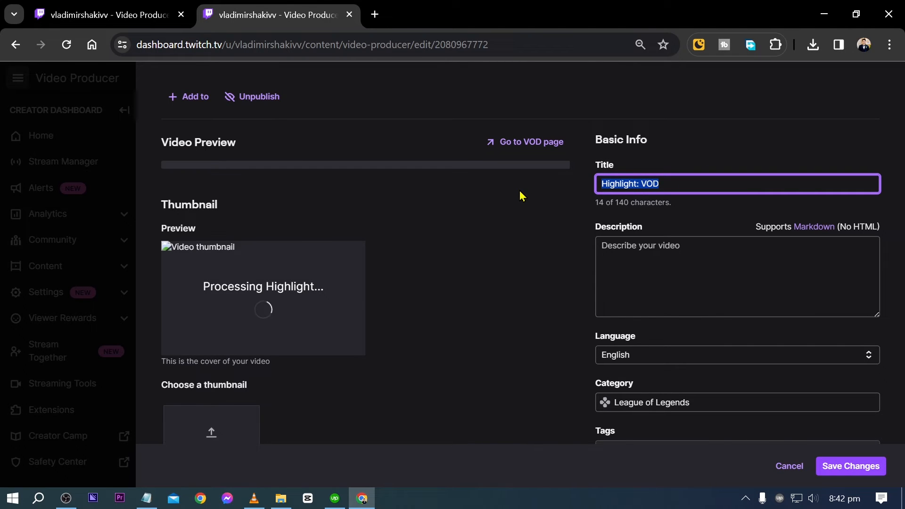
text(As)
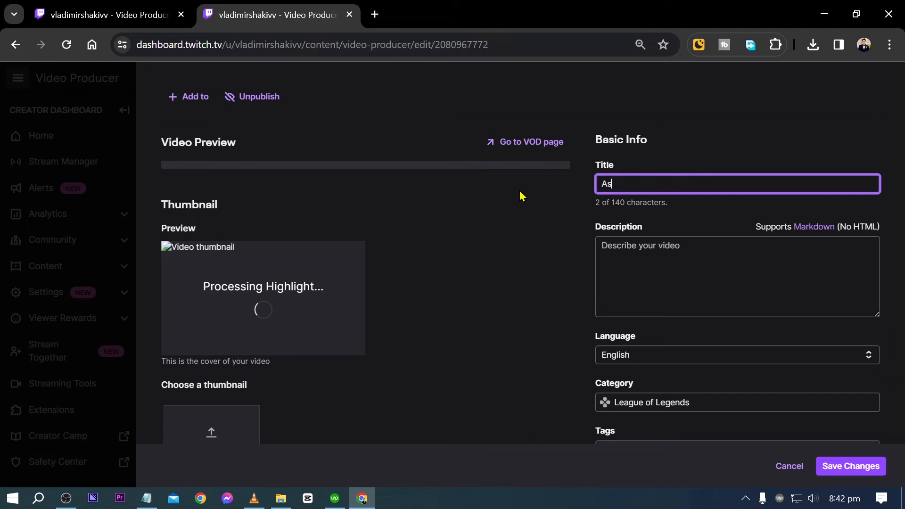
text(League of Legends)
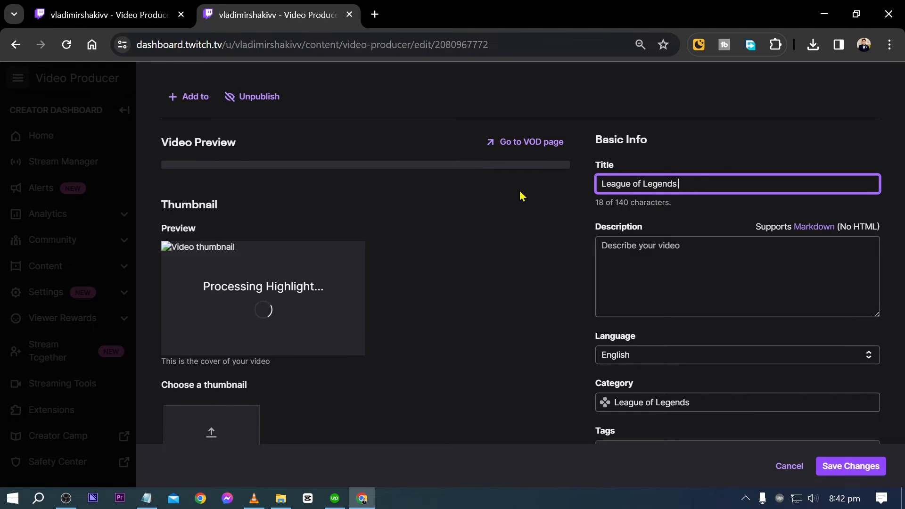
text(Highlight)
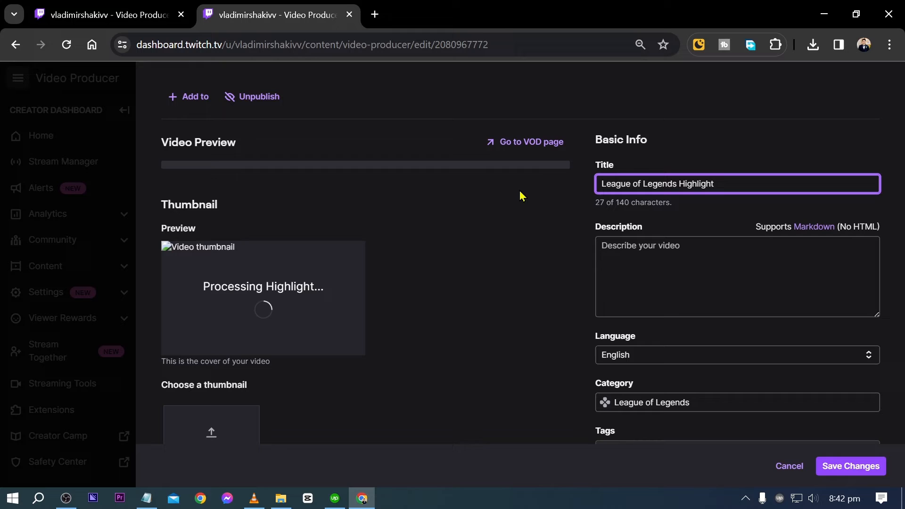
scroll(down, 3)
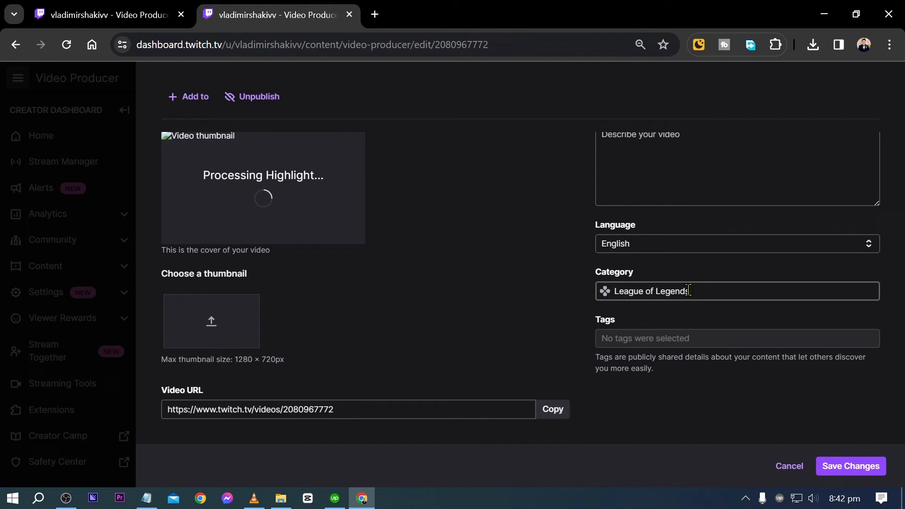
scroll(up, 3)
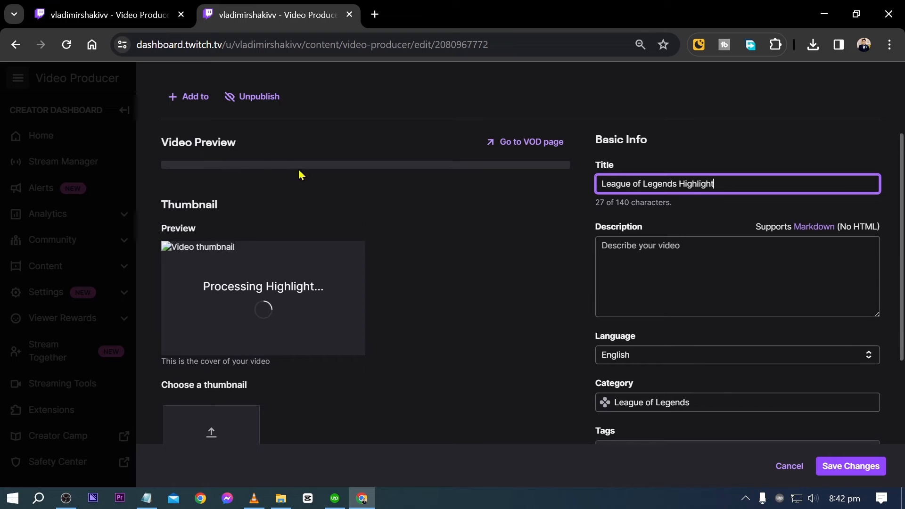
mouse_move(357, 247)
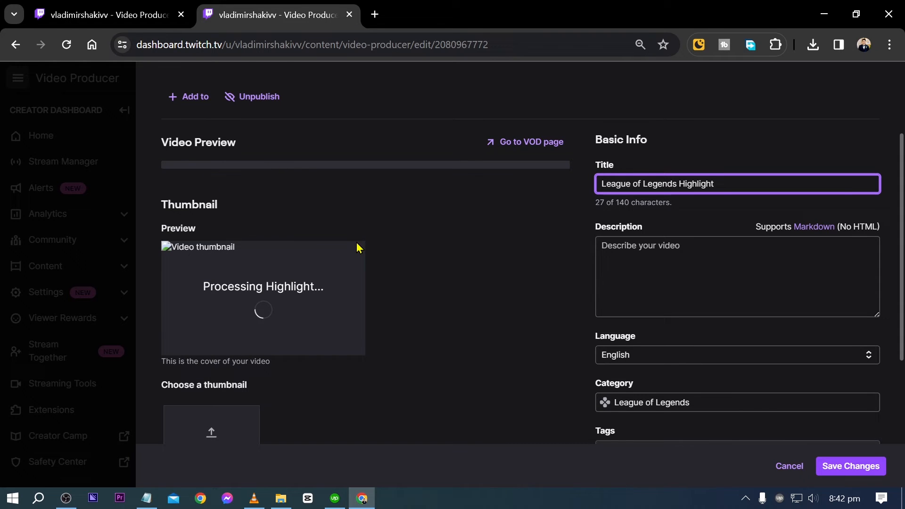
scroll(down, 3)
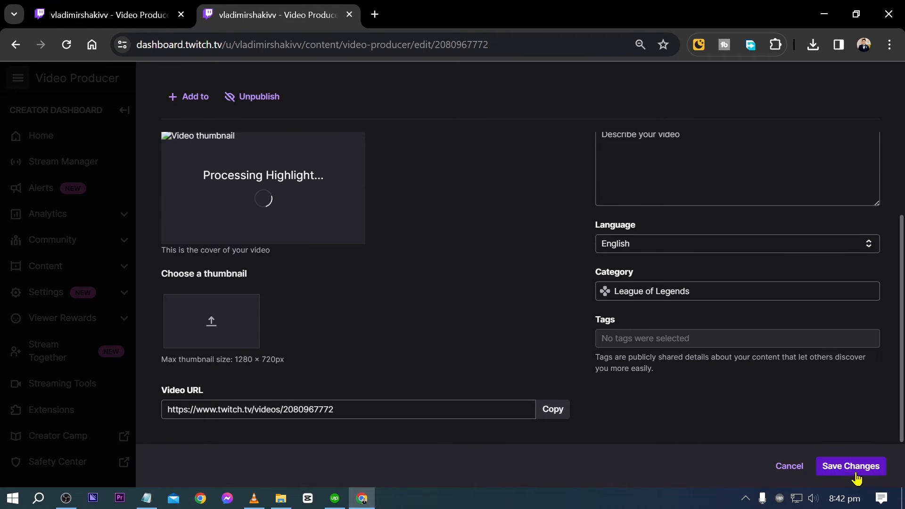
Step: Save the title change so the 0:17 highlight heads the video list
click(849, 466)
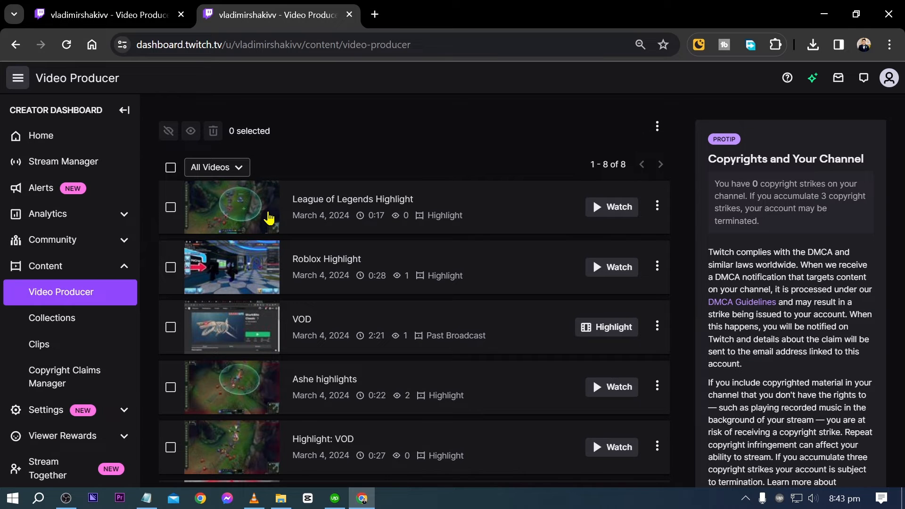
mouse_move(616, 210)
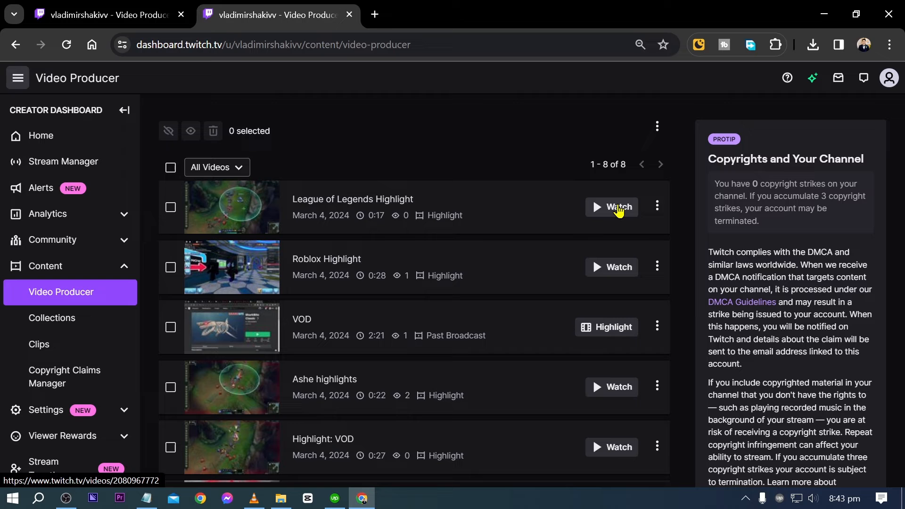
click(656, 206)
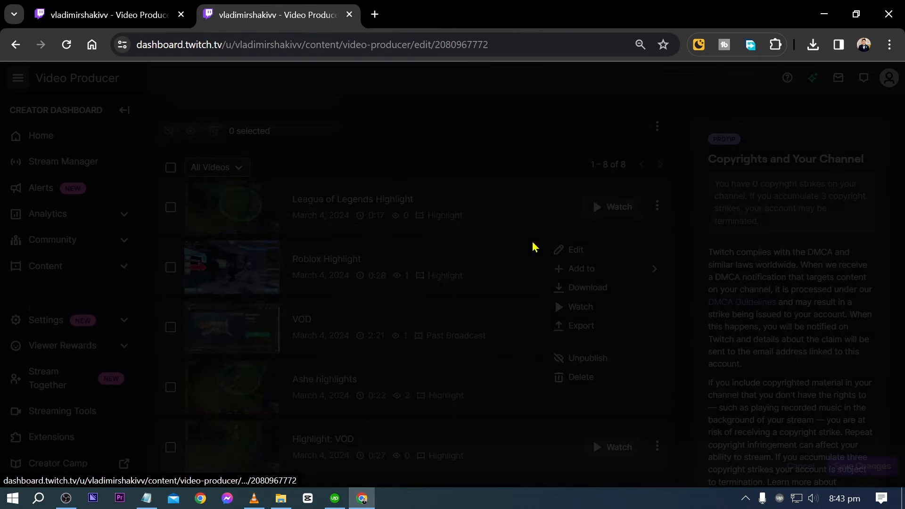
Step: Edit the highlight again and start uploading a custom thumbnail image
click(575, 249)
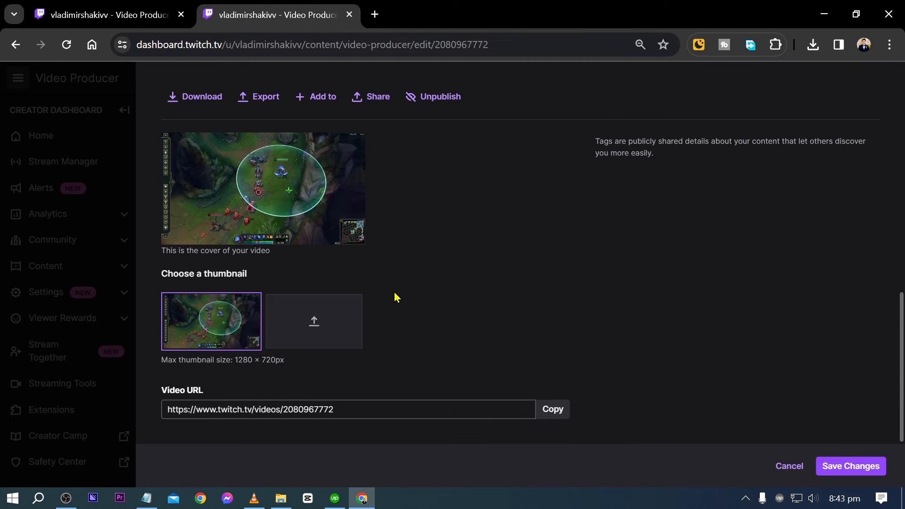
mouse_move(209, 325)
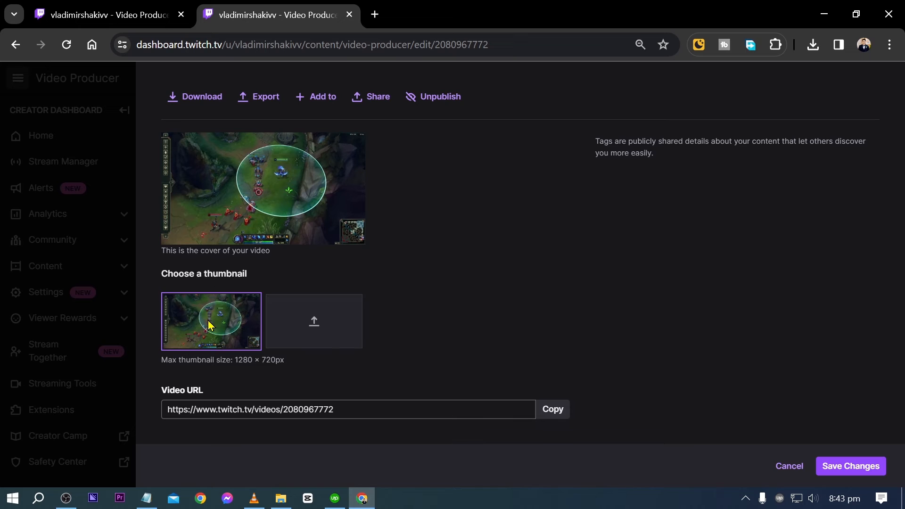
scroll(down, 3)
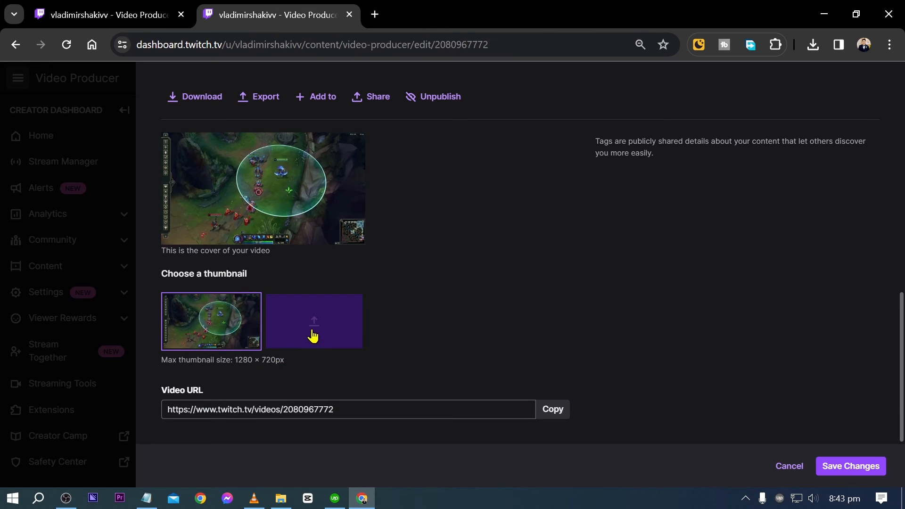
click(313, 320)
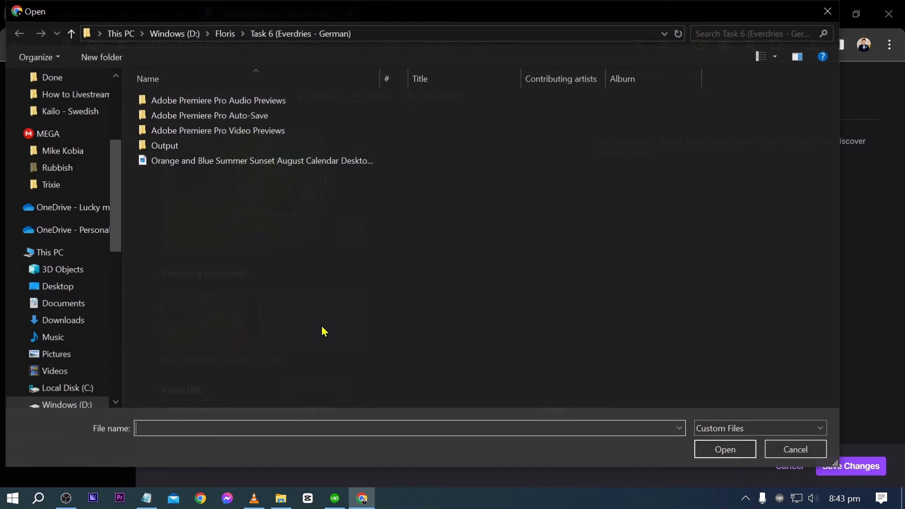
click(793, 448)
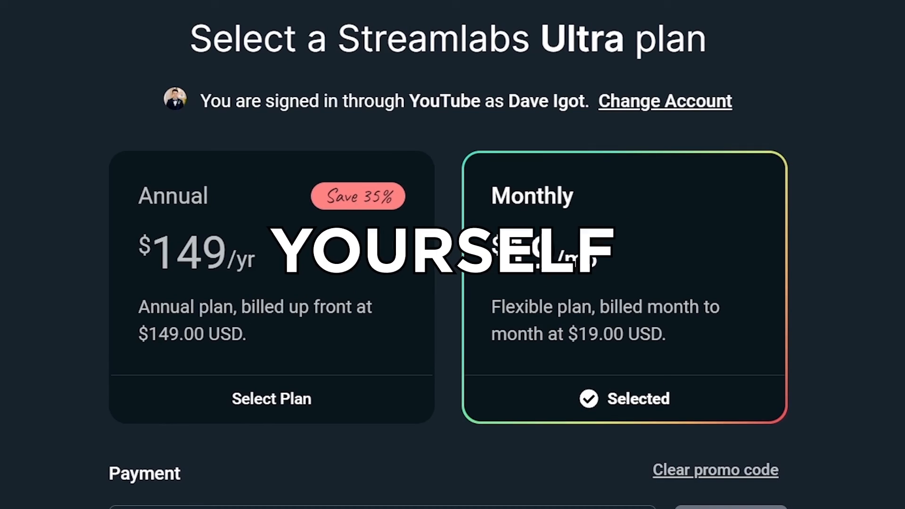
Step: Play the Streamlabs CS2 tutorial, subscribe to its channel and like the video
scroll(down, 3)
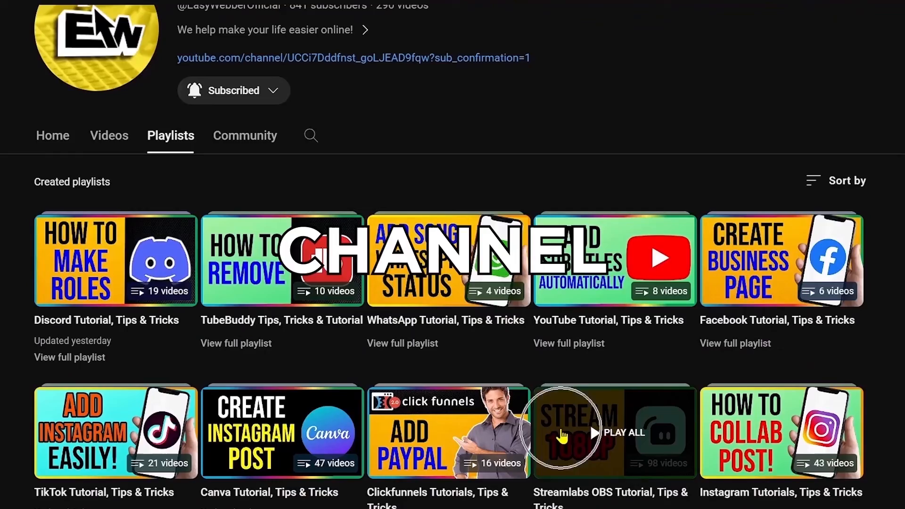
click(613, 432)
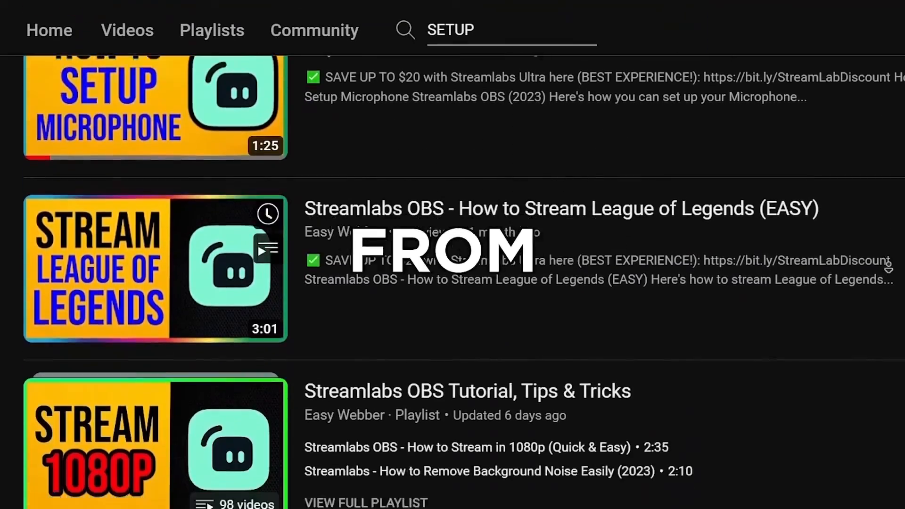
scroll(down, 3)
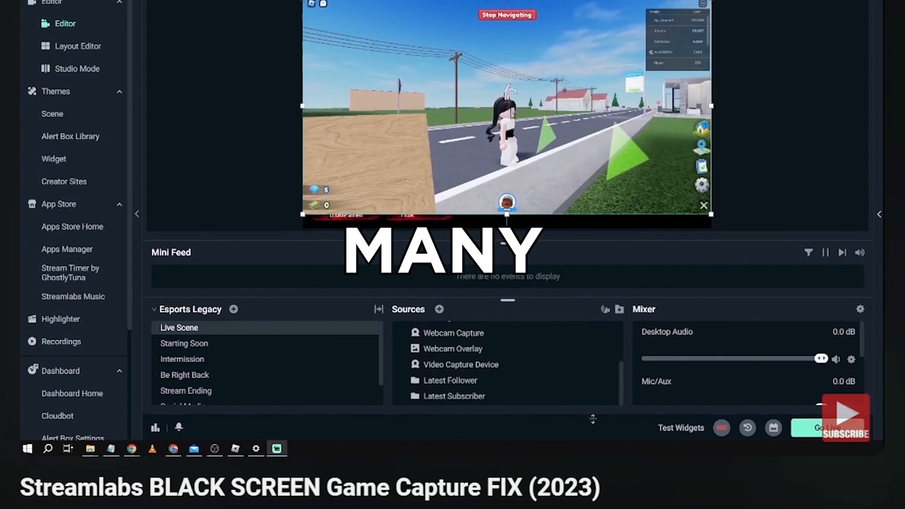
scroll(down, 3)
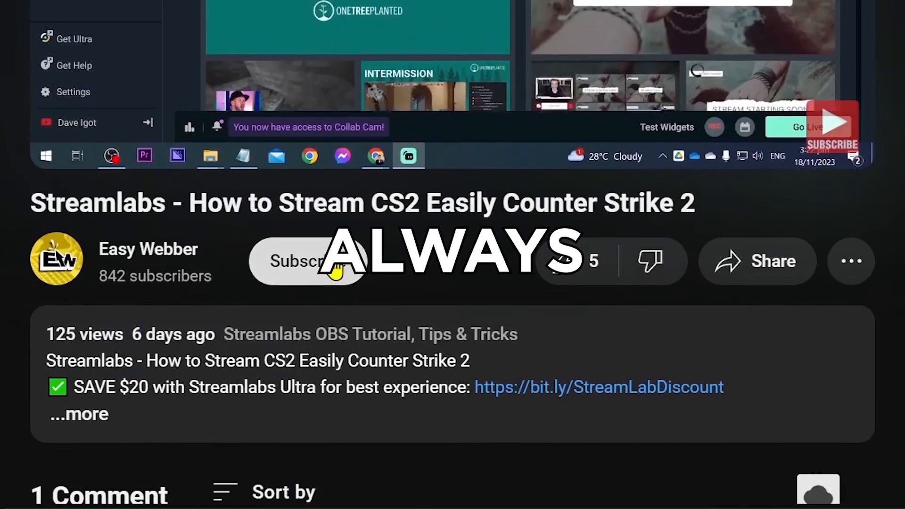
click(305, 261)
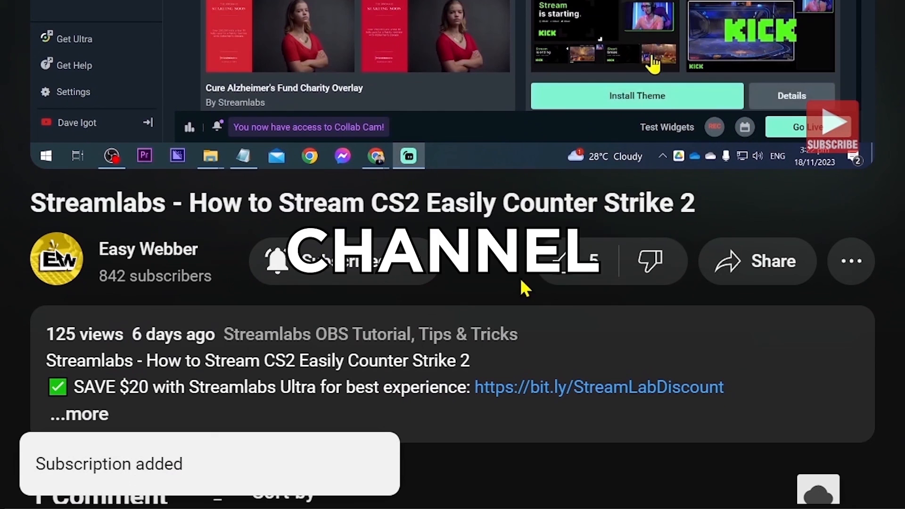
click(564, 261)
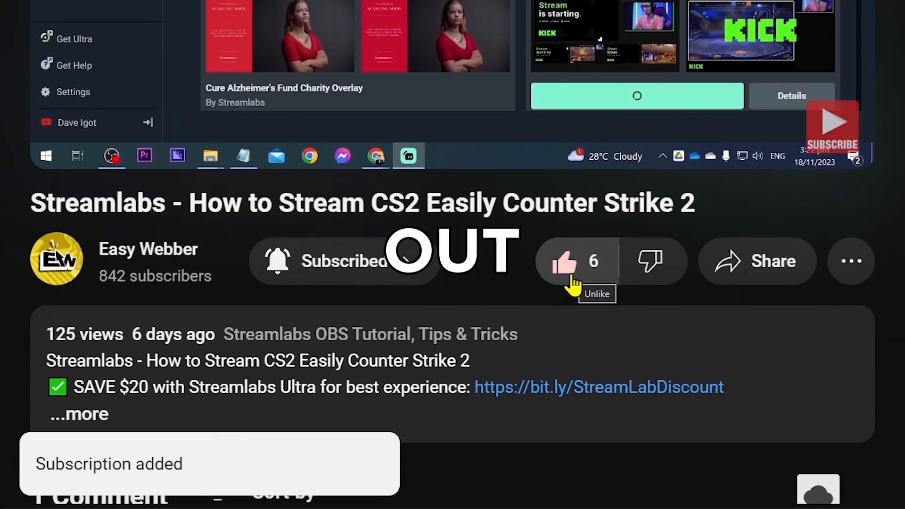